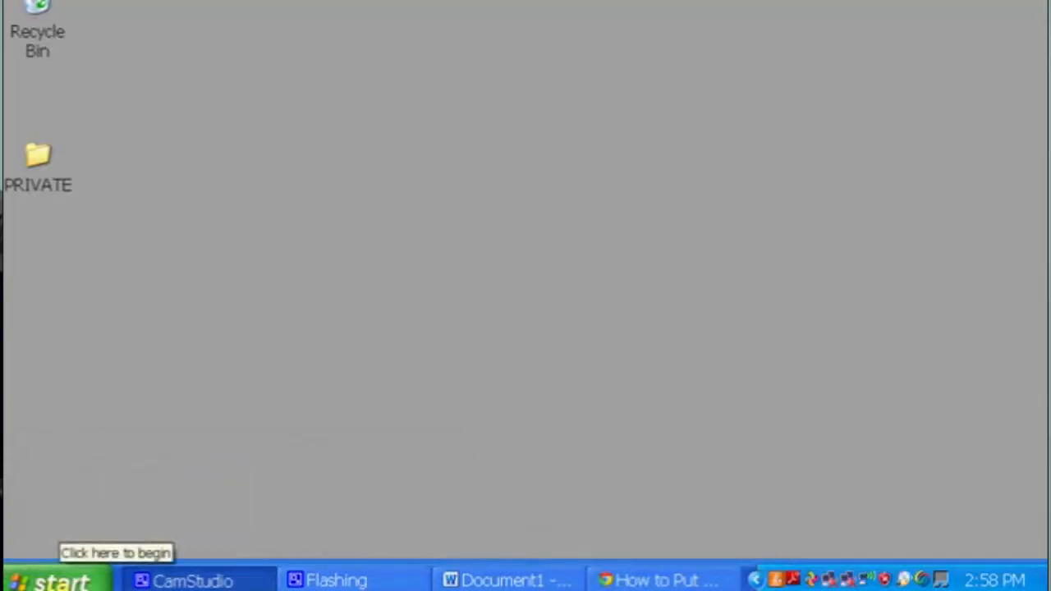
Open the Windows XP Start menu from the Start button.
click(49, 579)
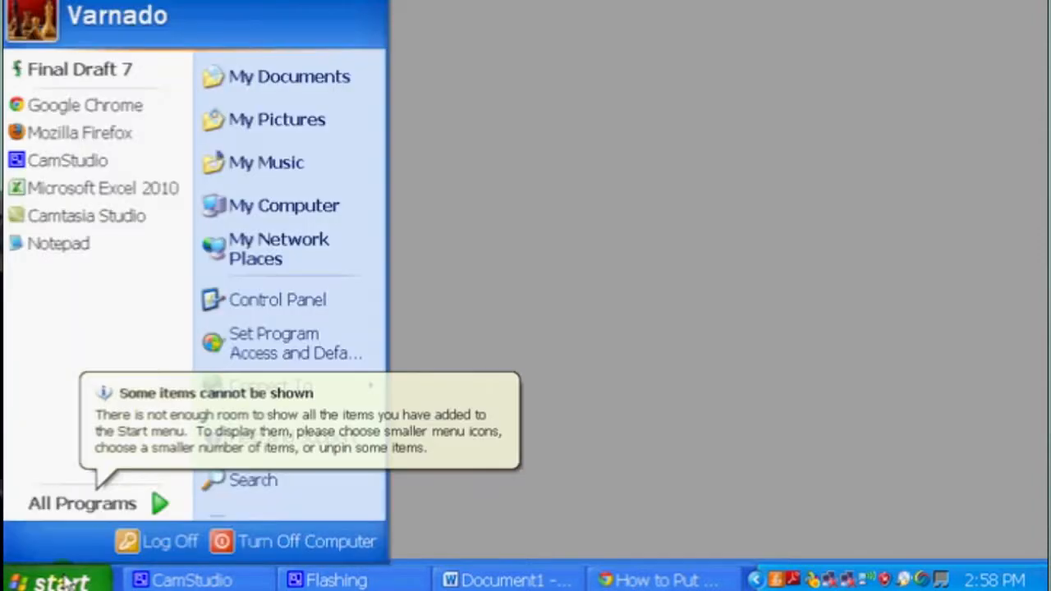
mouse_move(82, 504)
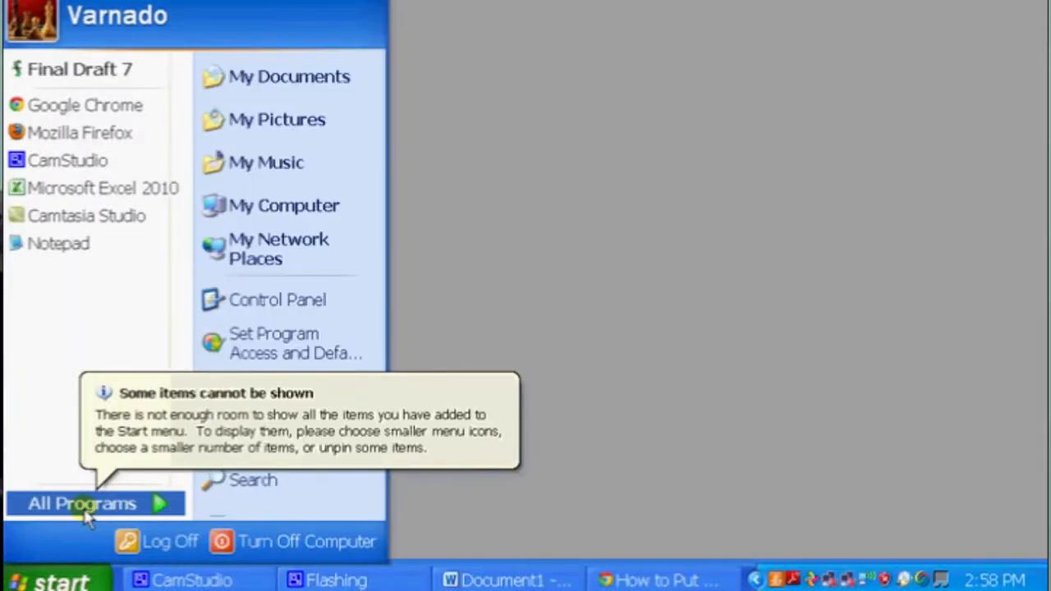
Expand All Programs to reach the Microsoft Office folder containing Microsoft Word 2010.
click(80, 504)
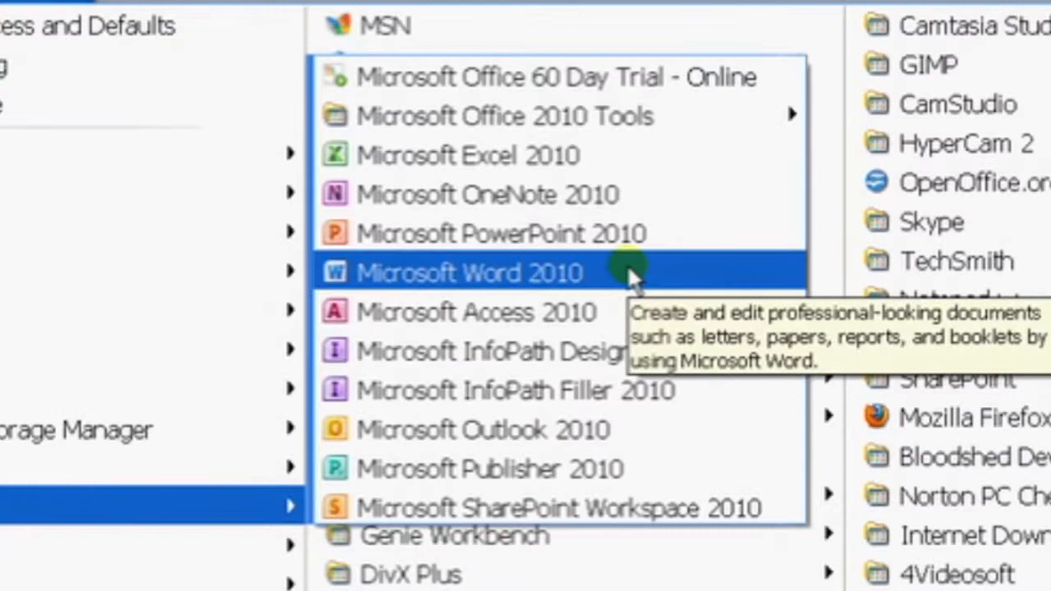
mouse_move(518, 279)
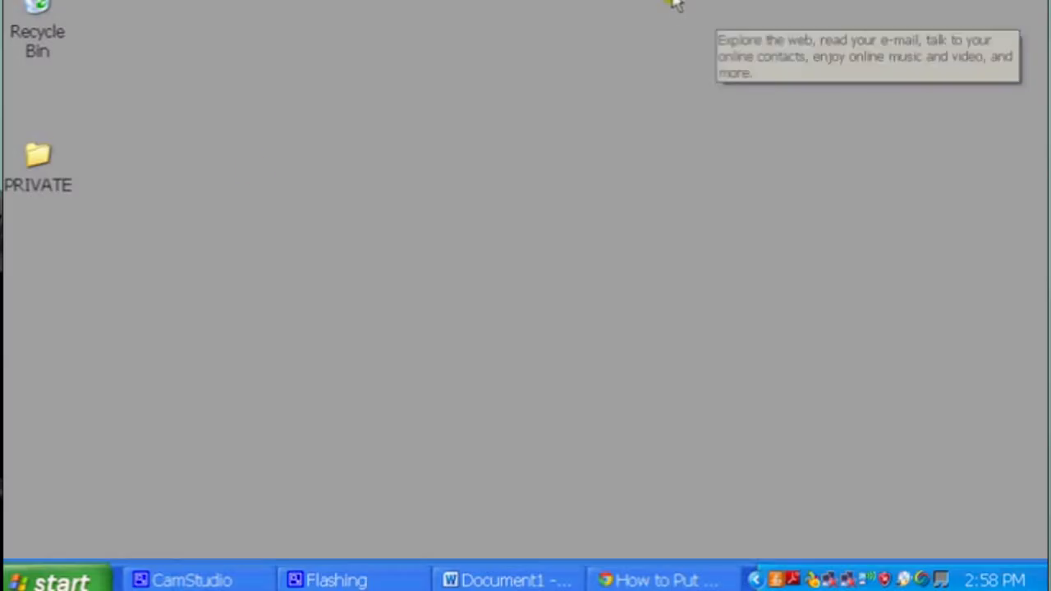
Reopen the Start menu to confirm Microsoft Word 2010 is pinned below Final Draft 7.
click(53, 579)
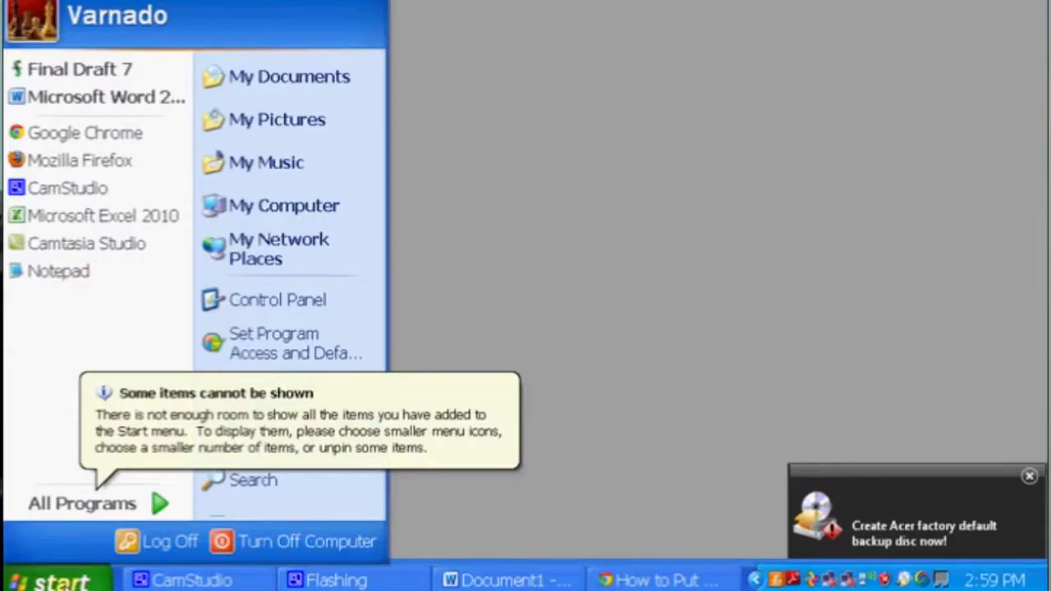
mouse_move(97, 96)
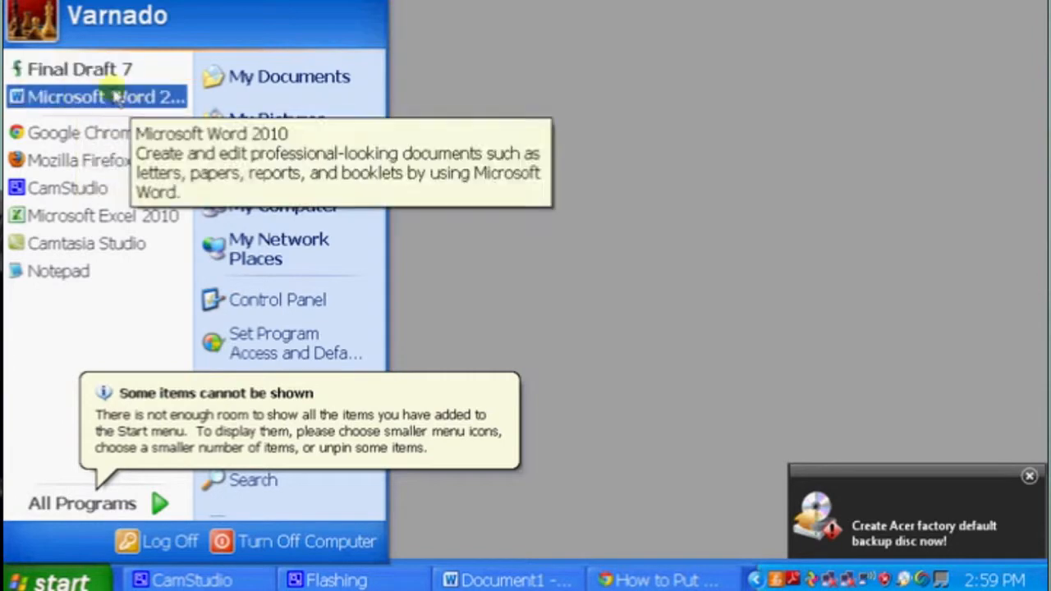